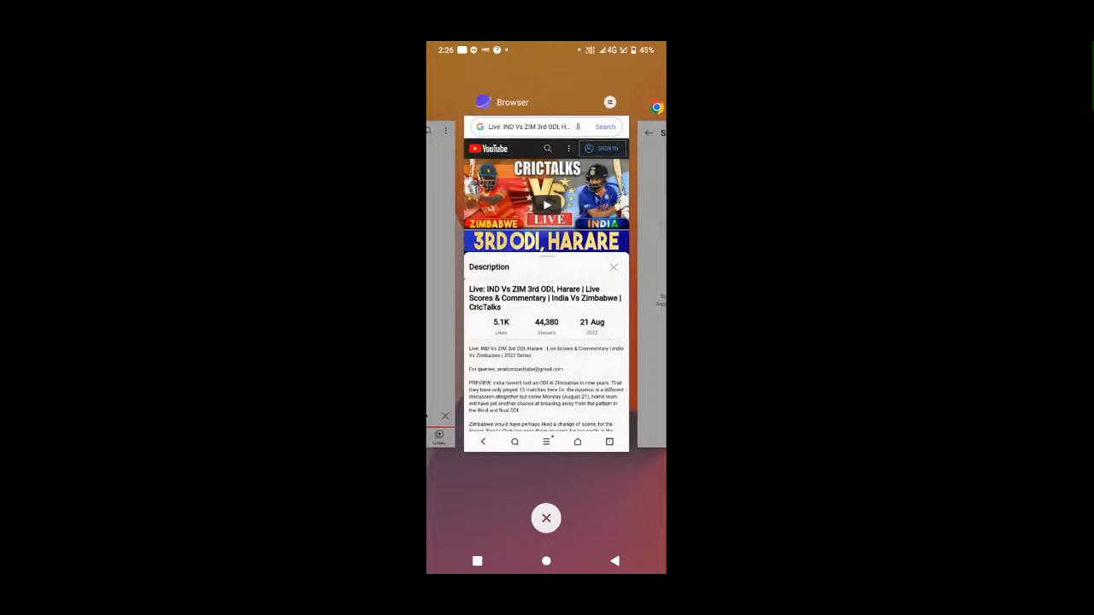
# Leave the recent apps overview and return to the cricket match video page
pyautogui.click(547, 518)
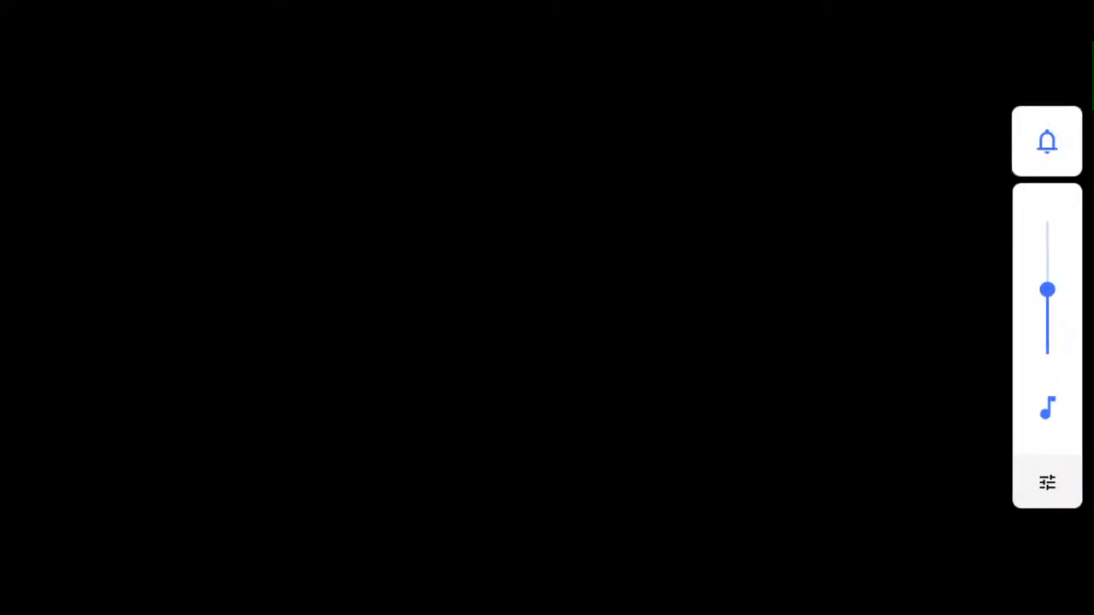
# Shrink the cricket live stream to the miniplayer and load the Funny Entertainment channel page
pyautogui.moveTo(1046, 291); pyautogui.dragTo(1046, 222)
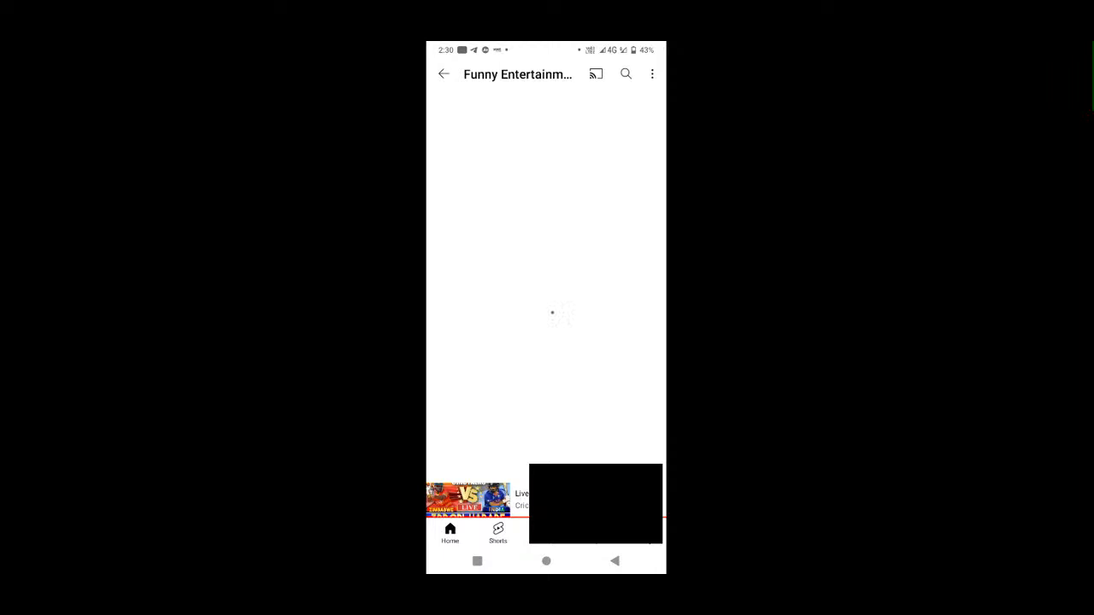
# Go back to the 'cricket live' search results listing India vs Zimbabwe streams
pyautogui.click(445, 73)
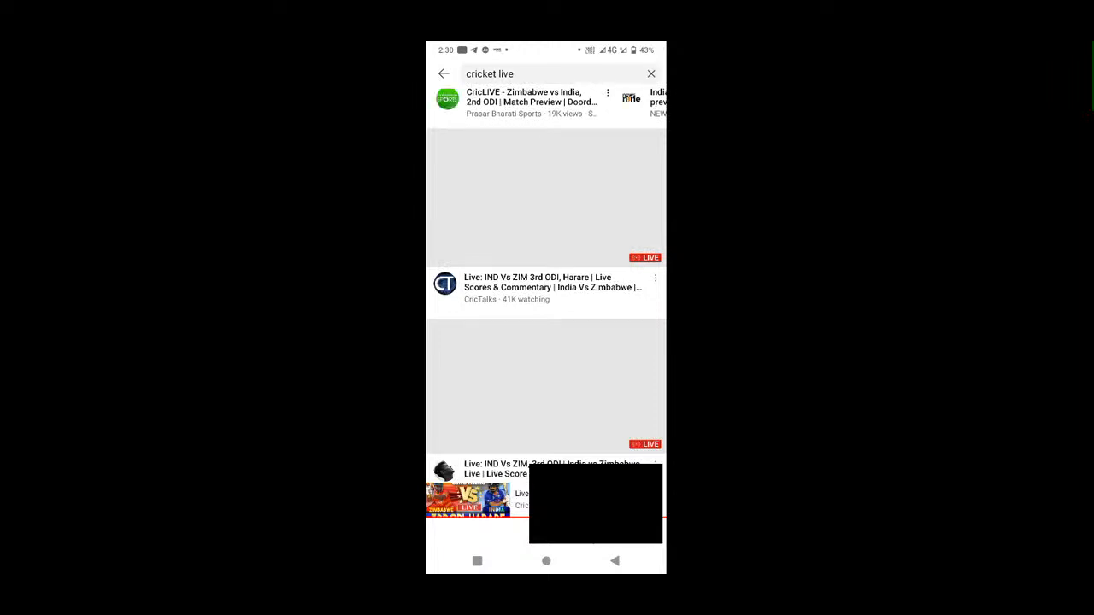
# Resubmit the 'cricket live' search and scroll through more live India vs Zimbabwe 3rd ODI streams
pyautogui.click(556, 74)
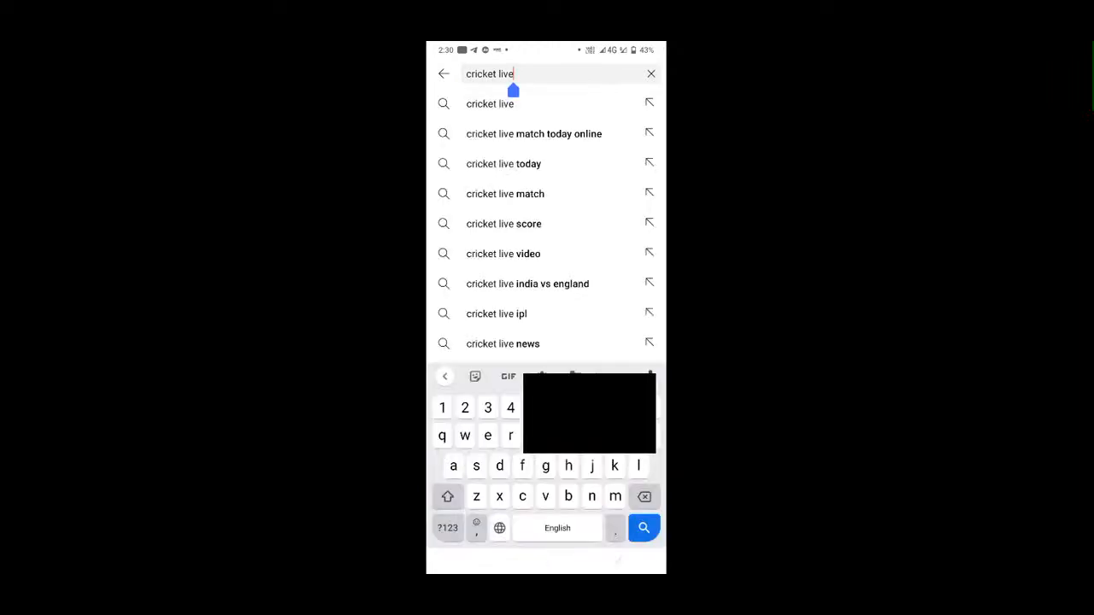
pyautogui.click(642, 527)
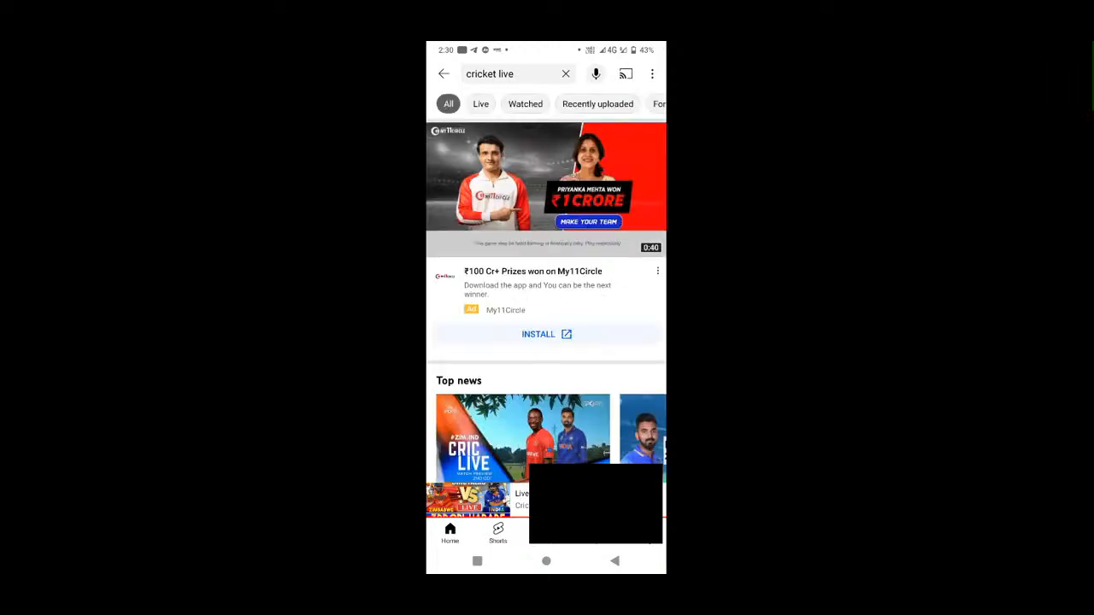
pyautogui.scroll(-3)
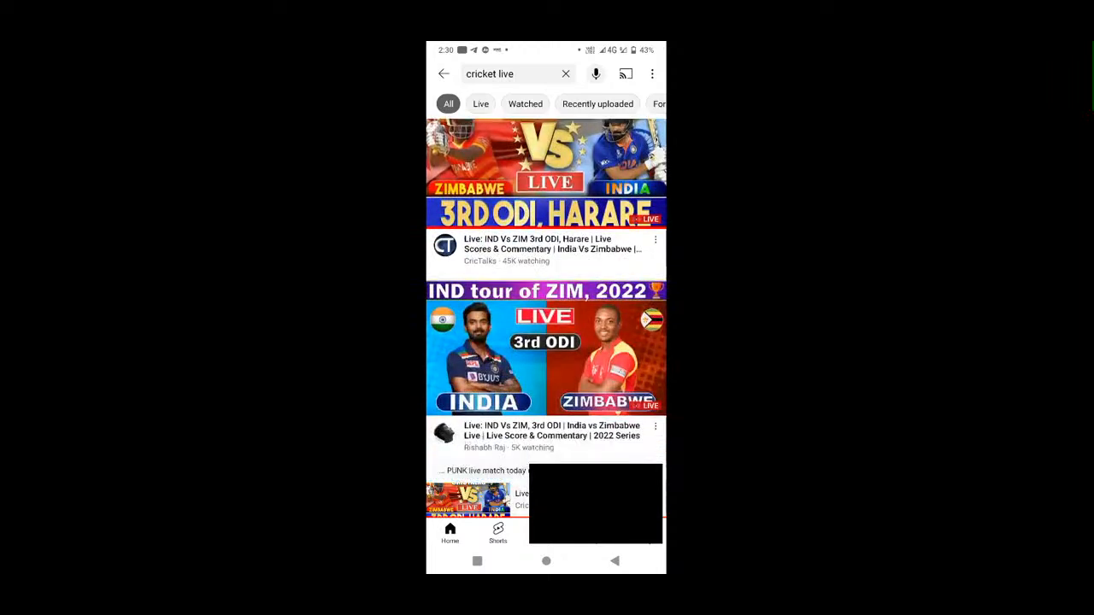
pyautogui.scroll(-3)
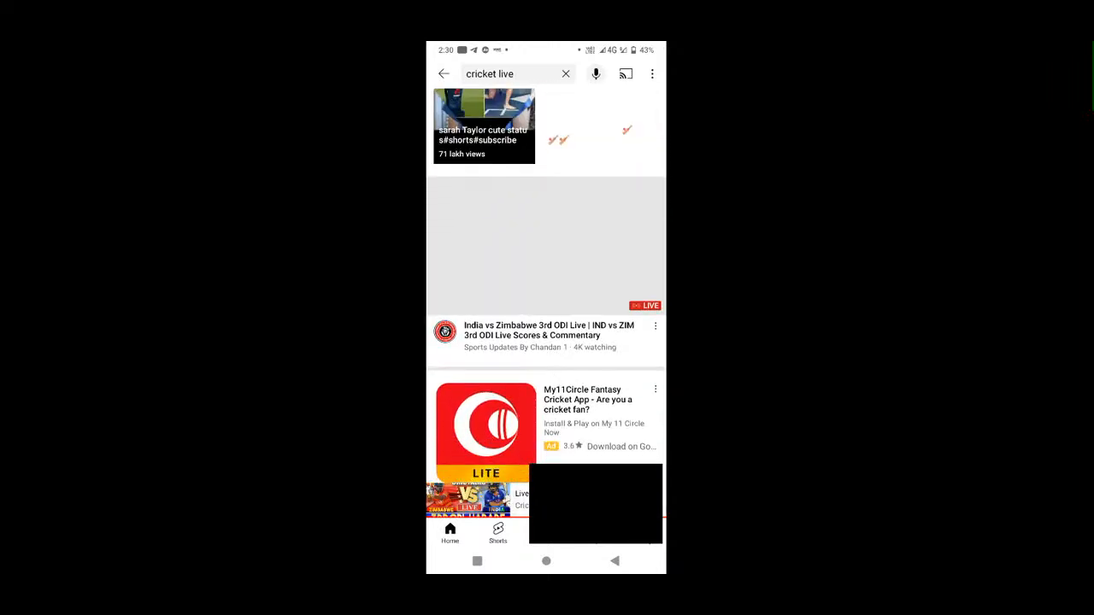